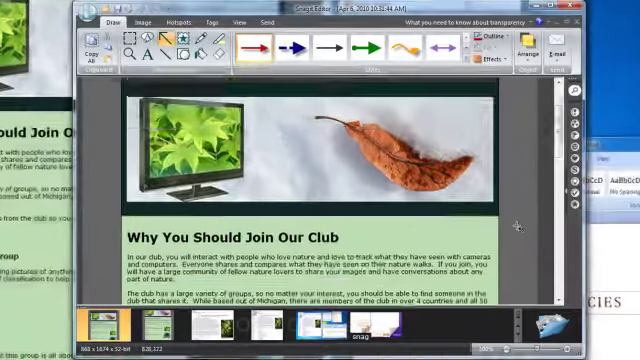
Step: Place the Screencast.com share link below the page thumbnail in the Club Website message
scroll(down, 3)
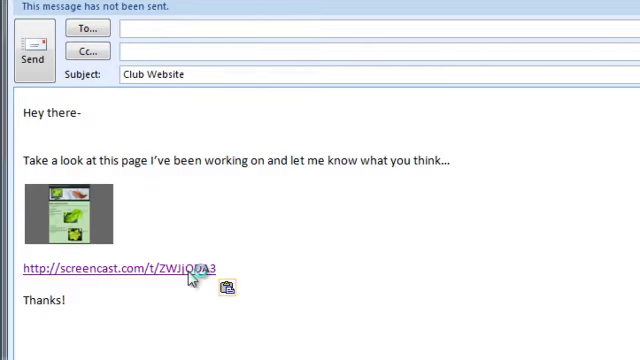
click(190, 275)
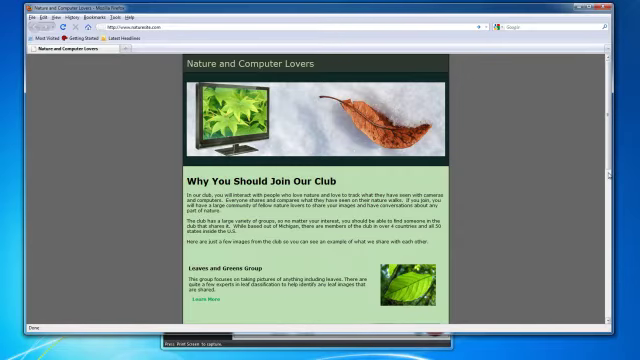
Step: Scroll down through the Nature and Computer Lovers club page before capturing it
scroll(down, 3)
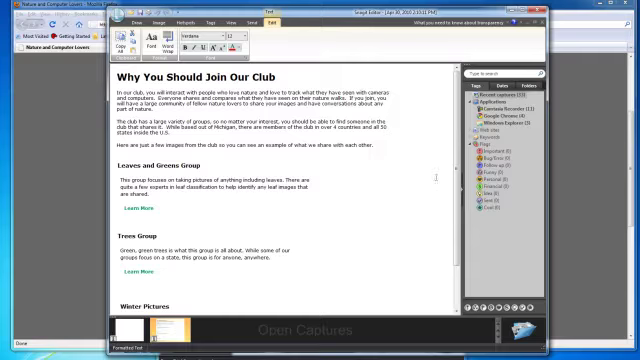
Step: Delete the sentence about the club's variety of groups from the captured text
scroll(down, 3)
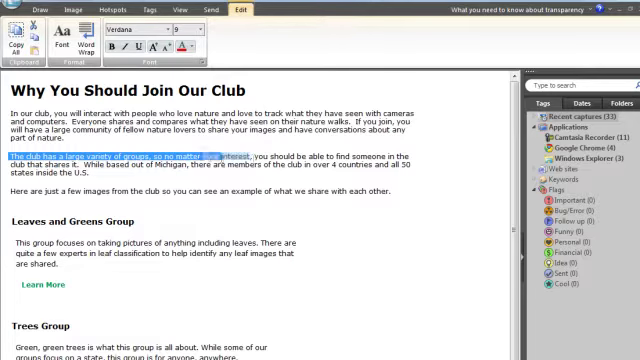
key(Delete)
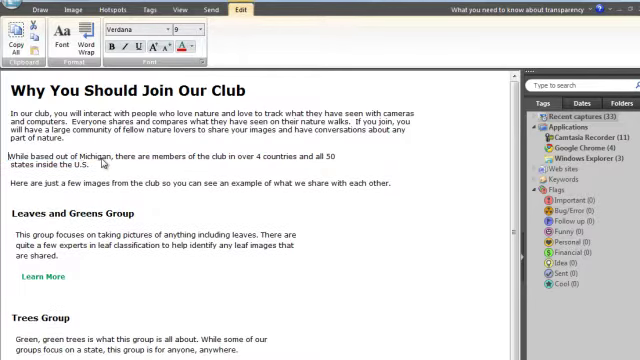
double_click(60, 213)
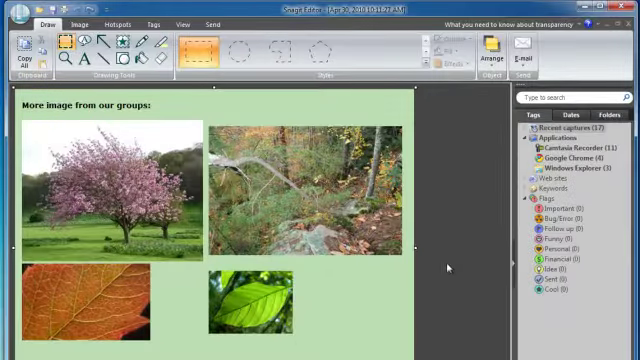
Step: Choose the Page Curl effect from the Image effects for the group-photos capture
click(84, 24)
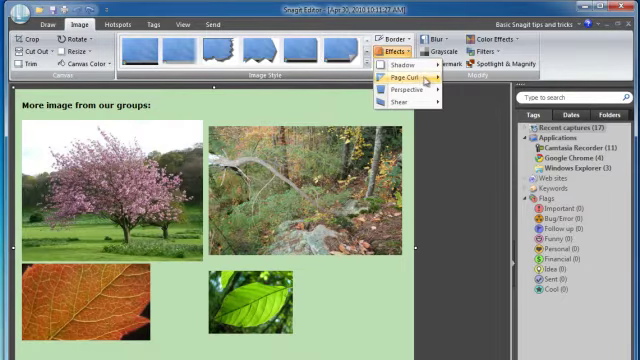
click(402, 75)
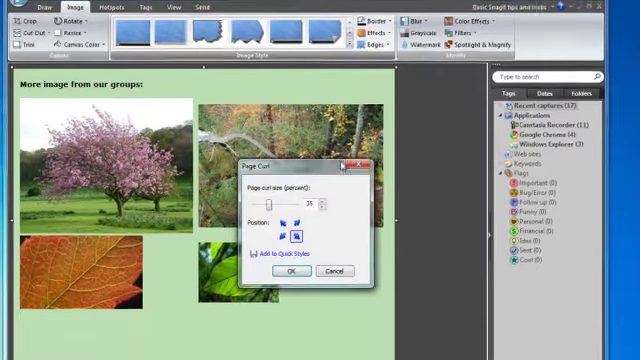